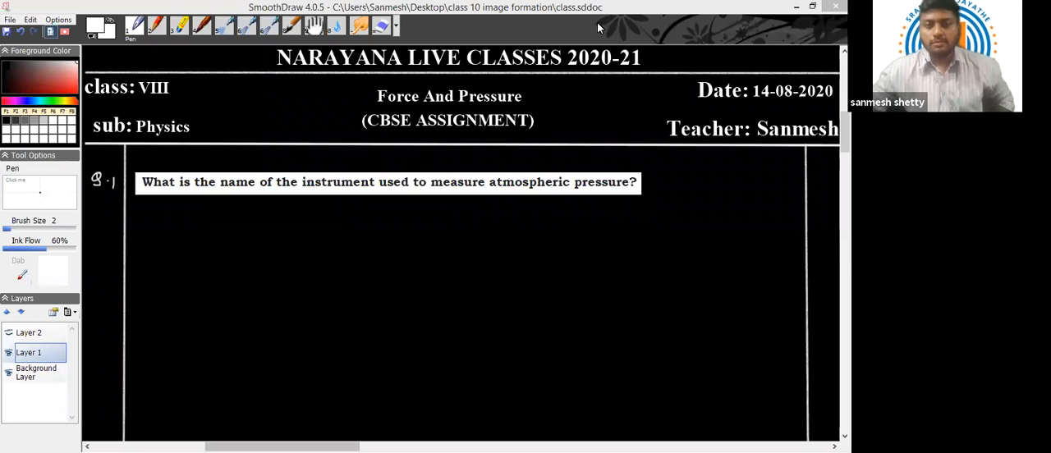
mouse_move(576, 27)
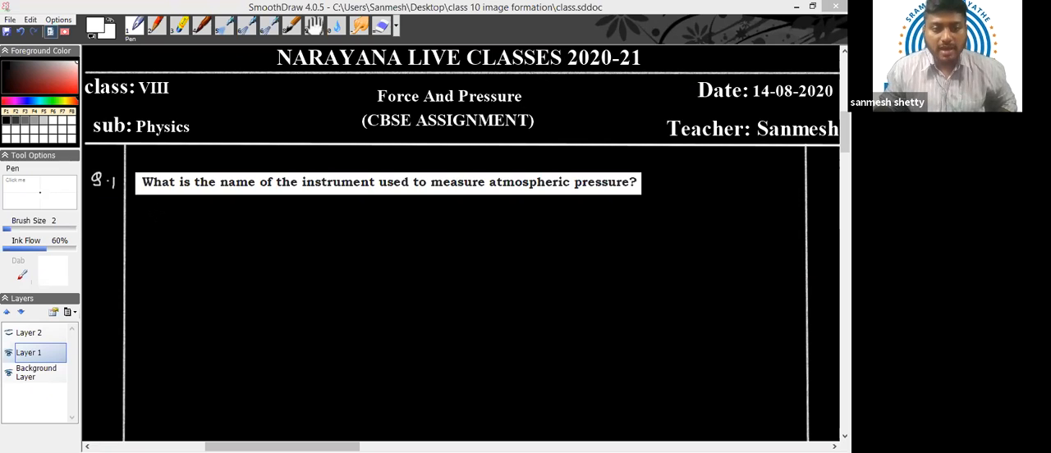
- Handwrite and underline 'Barometer' under question 1, then scroll down to question 2
drag(148, 222, 189, 226)
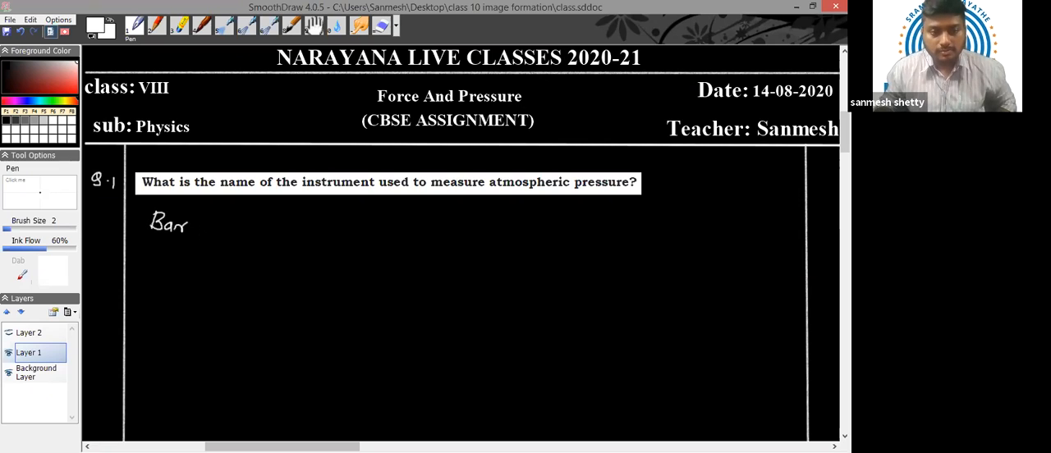
drag(184, 222, 242, 228)
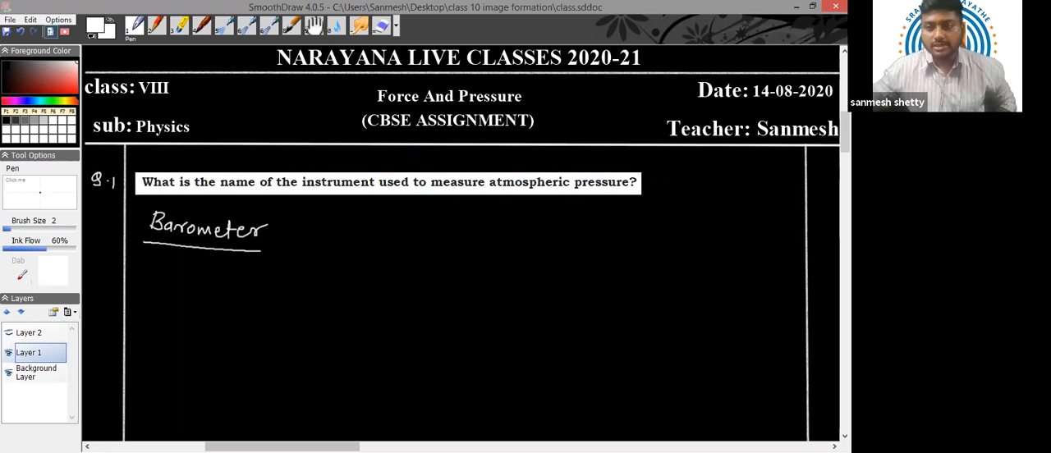
scroll(down, 3)
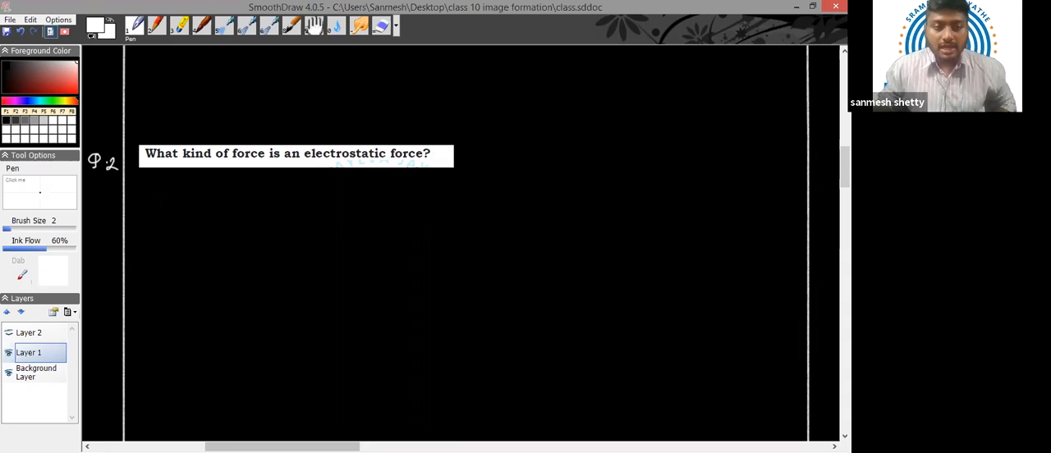
- Handwrite and underline 'Non-Contact force' beneath question 2, then scroll to question 3
drag(156, 193, 184, 205)
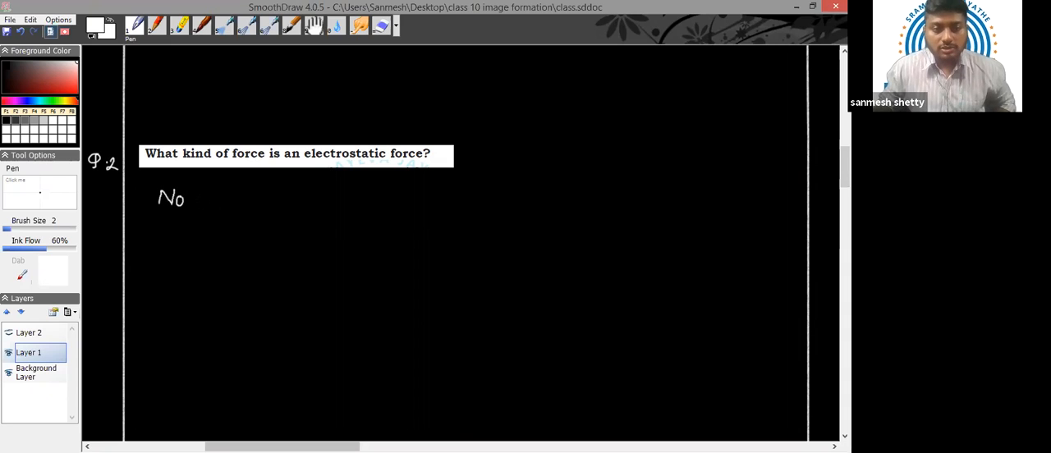
drag(181, 201, 247, 201)
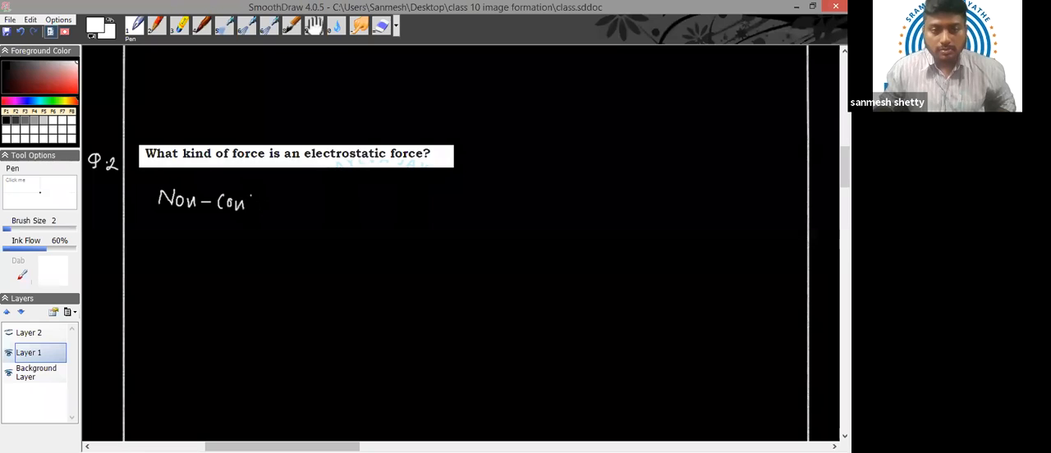
drag(255, 201, 291, 204)
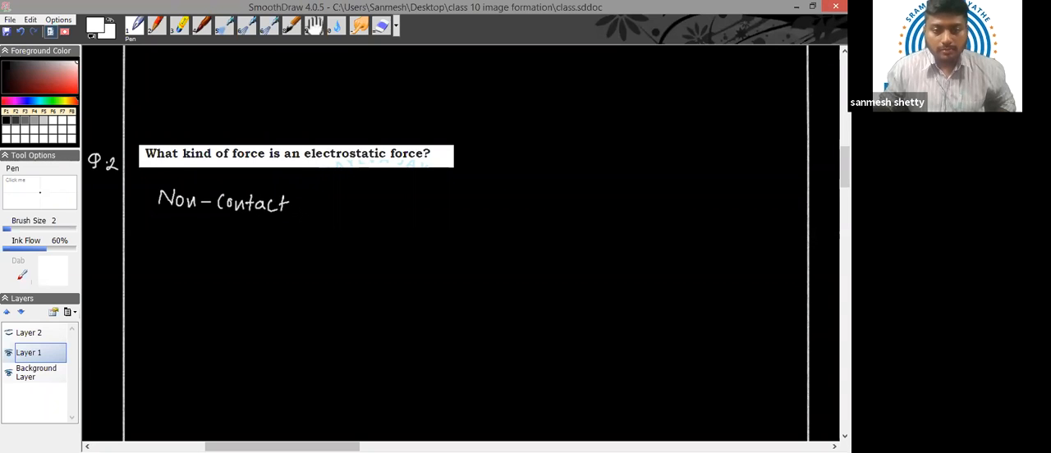
drag(296, 201, 349, 202)
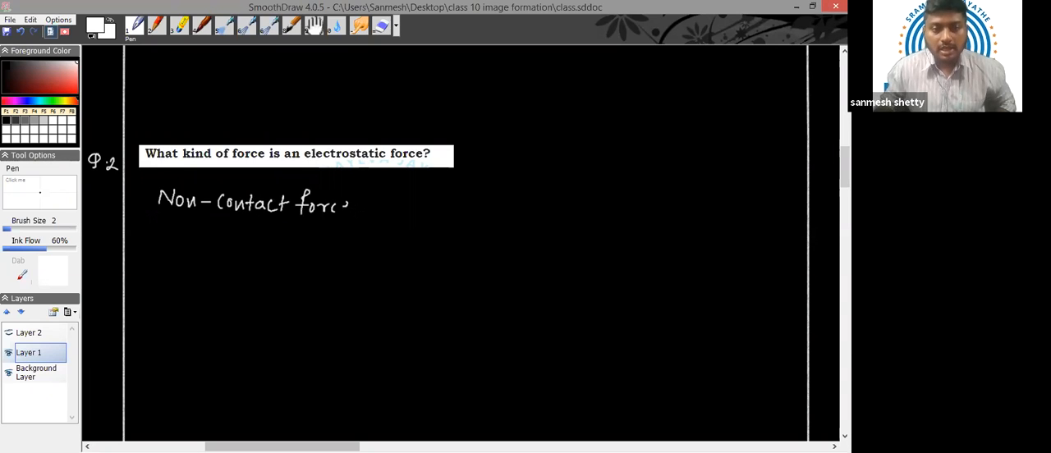
drag(156, 217, 345, 214)
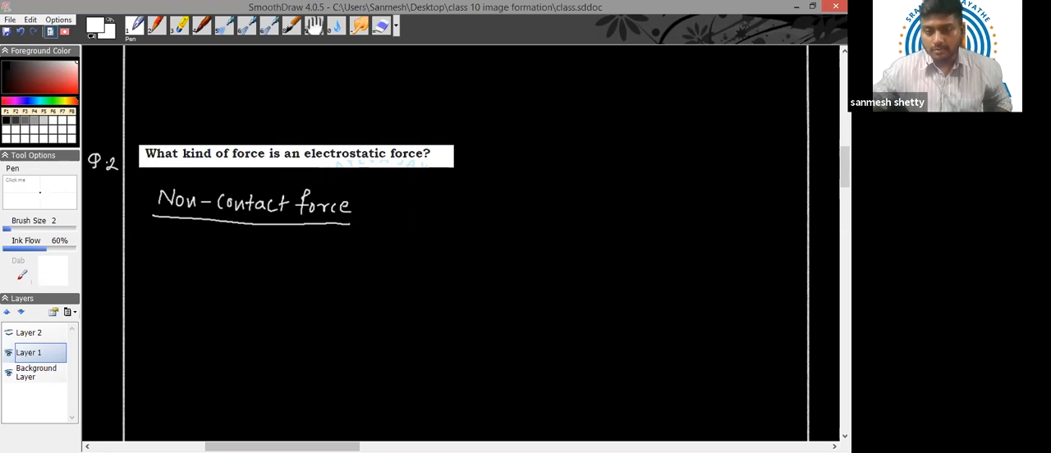
scroll(down, 3)
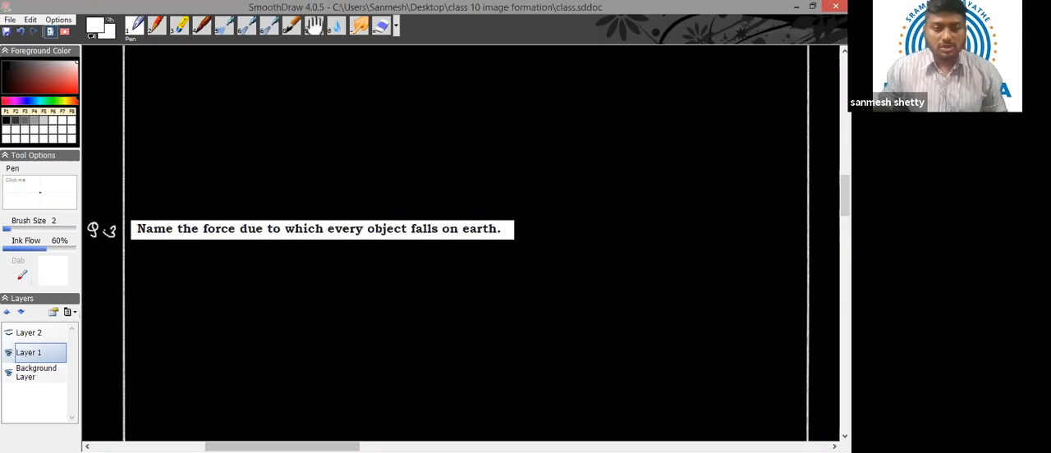
- Handwrite and underline 'Gravitational force' below question 3, then scroll to question 4
drag(152, 267, 172, 254)
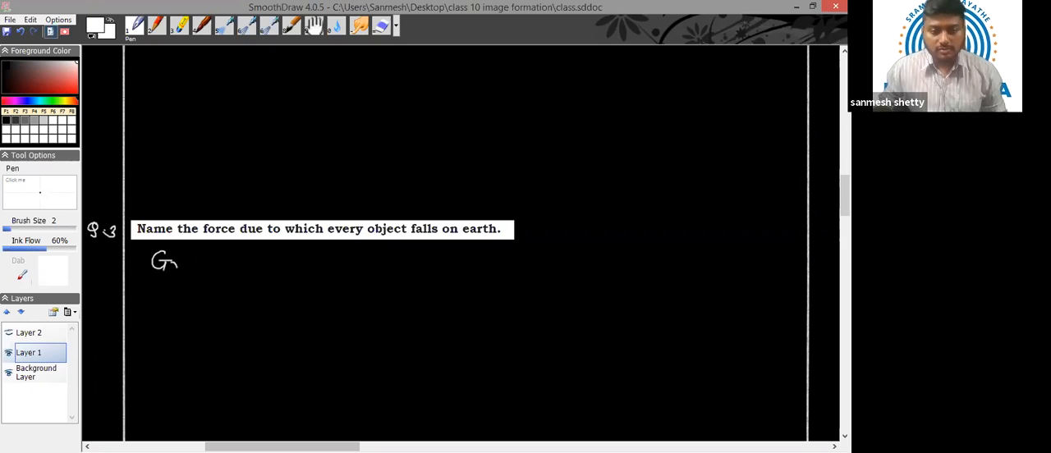
drag(164, 261, 231, 265)
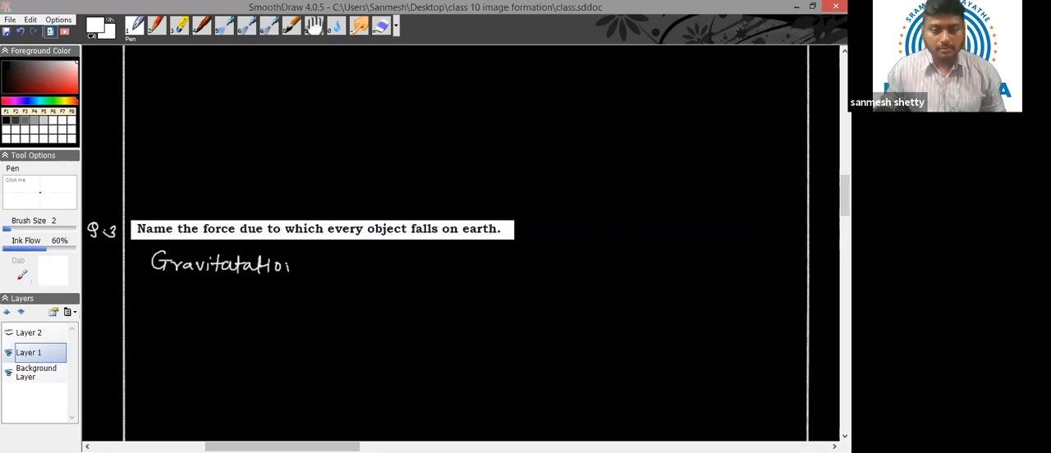
drag(291, 263, 349, 262)
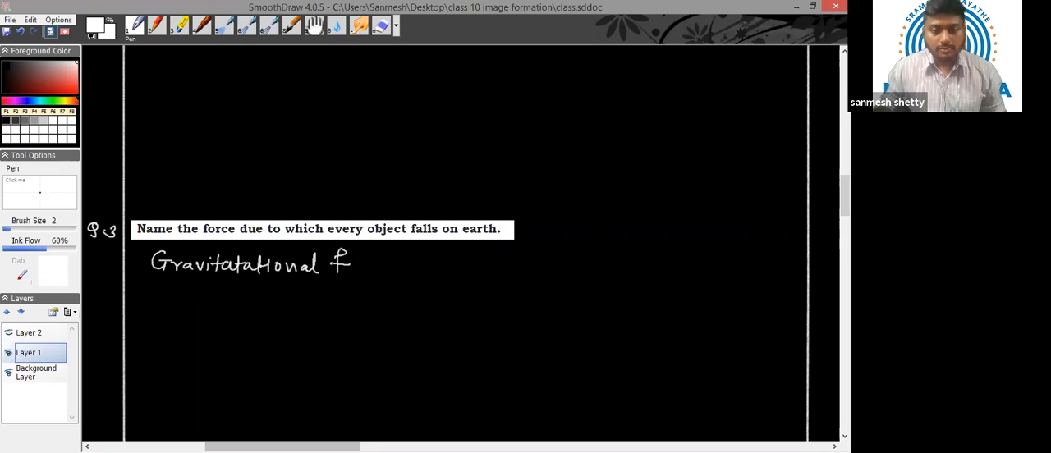
drag(353, 262, 394, 267)
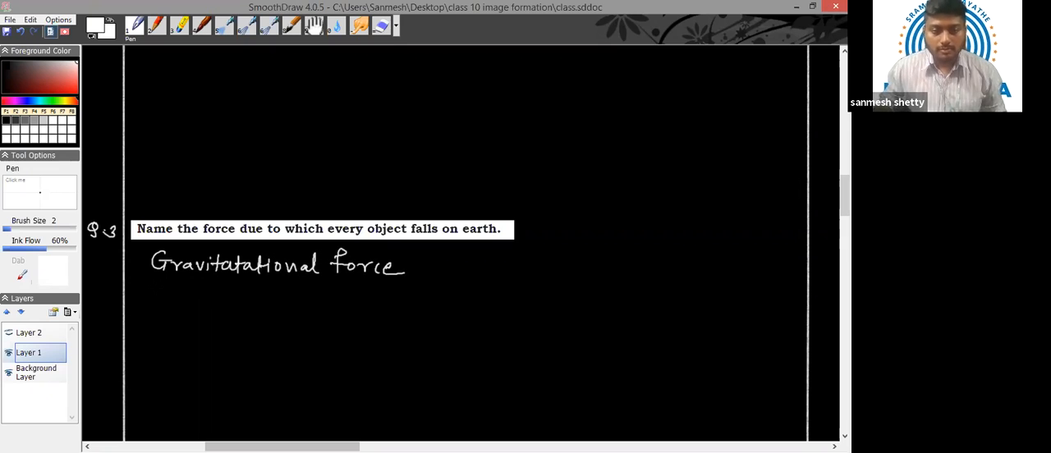
drag(152, 294, 402, 291)
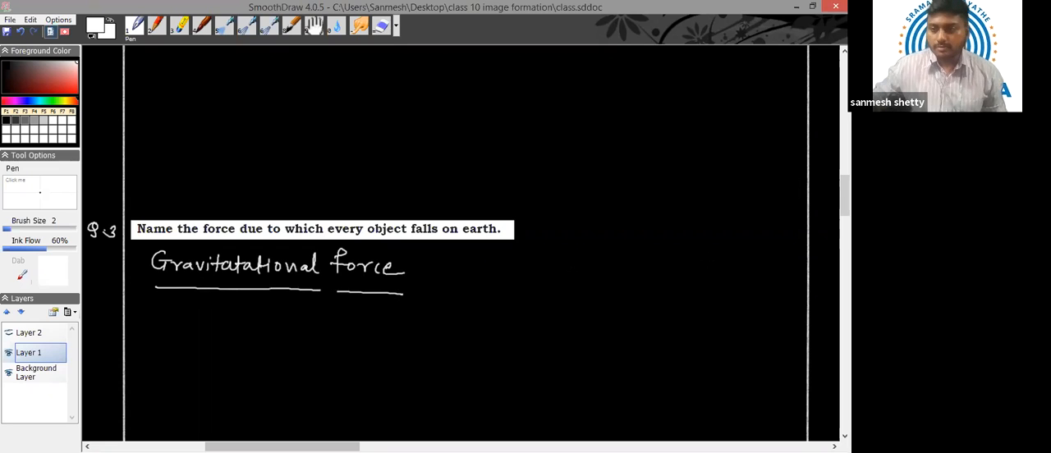
scroll(up, 3)
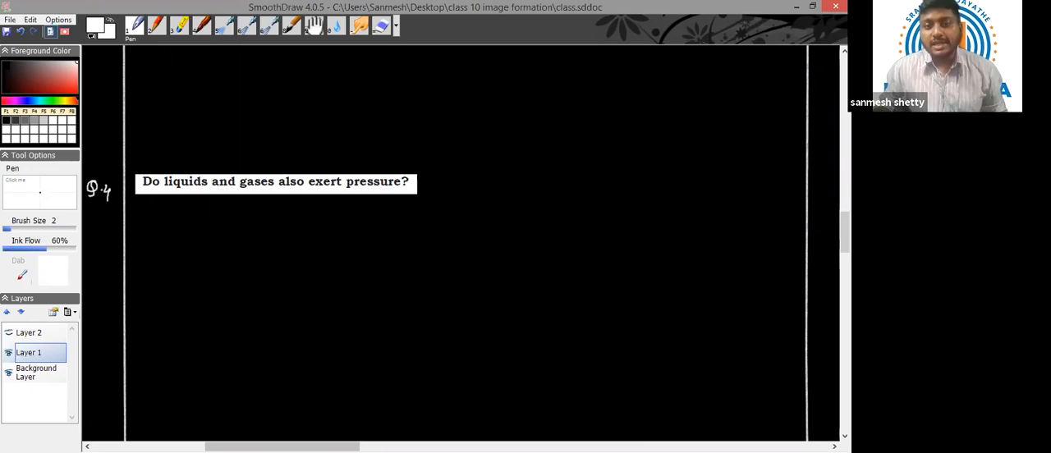
- Handwrite 'liquids and gases also exert pressure.' as the answer to question 4
drag(160, 214, 151, 228)
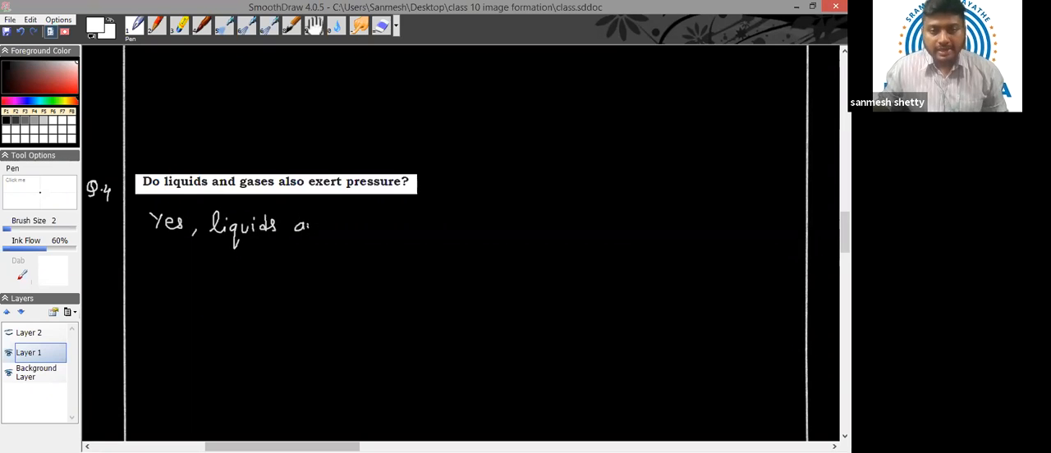
drag(295, 226, 374, 226)
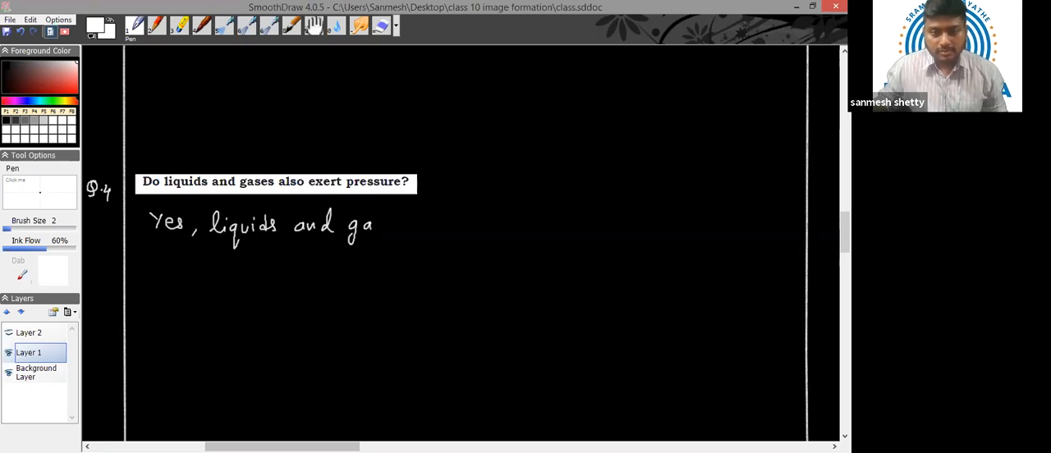
drag(361, 226, 447, 226)
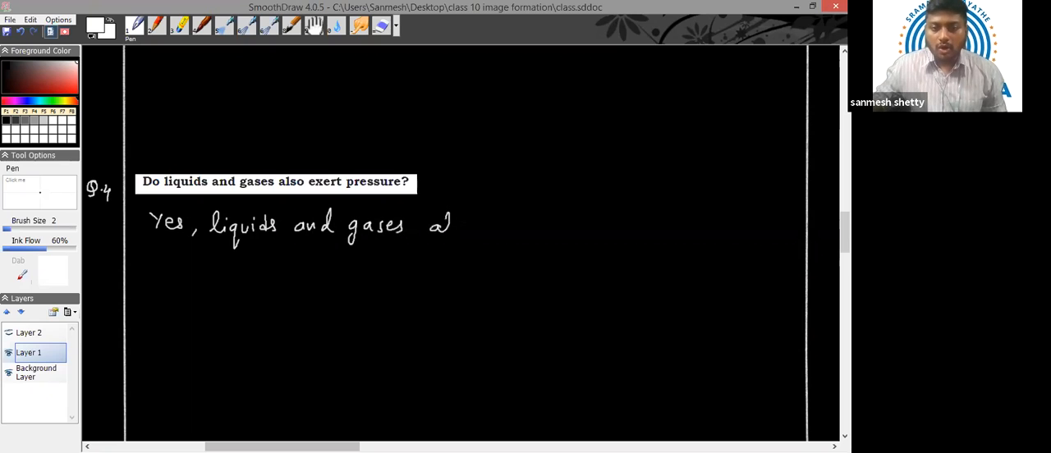
drag(427, 226, 517, 226)
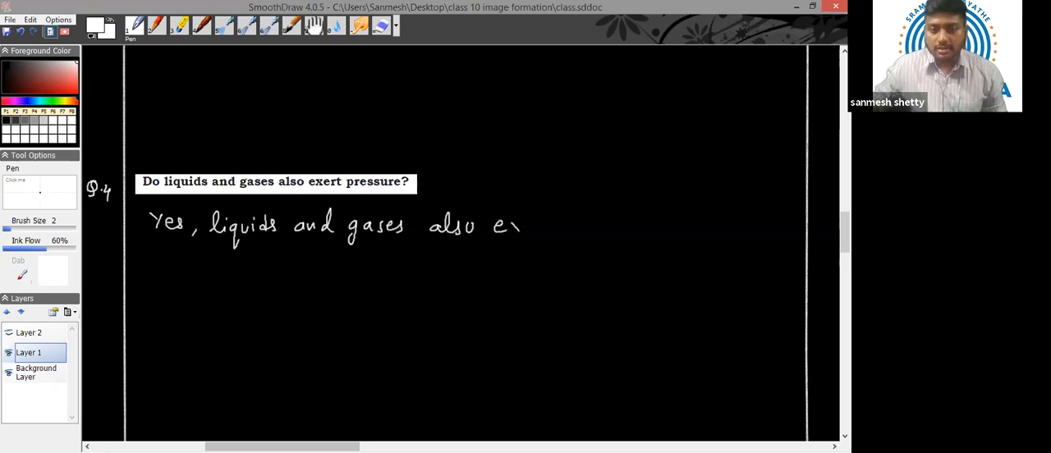
drag(493, 225, 559, 229)
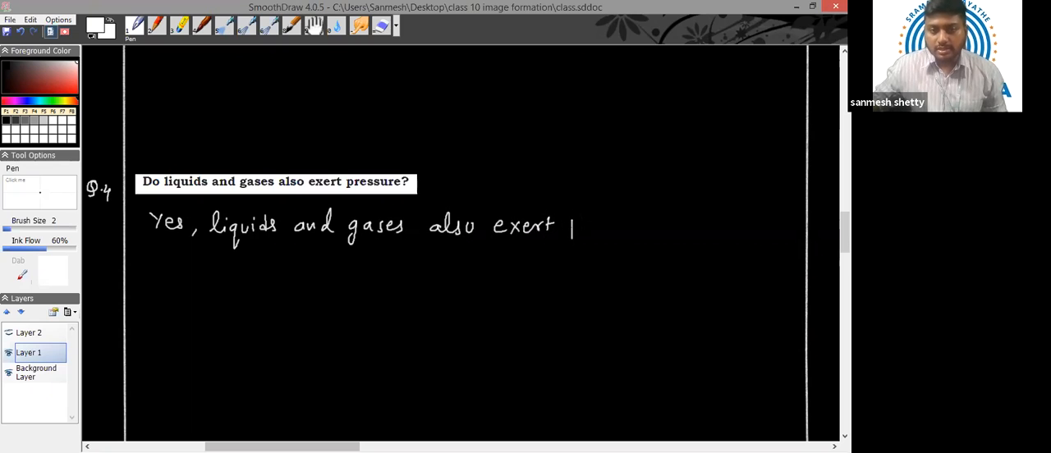
drag(571, 225, 648, 226)
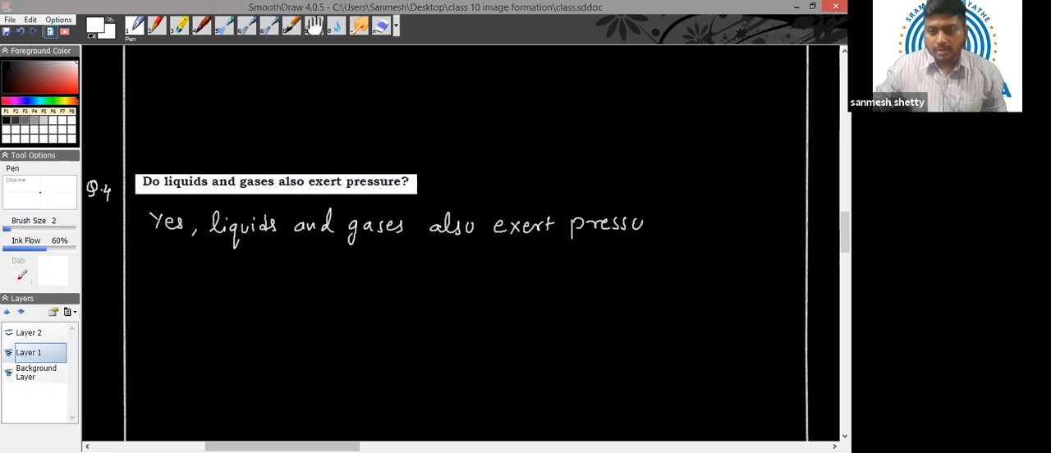
drag(645, 223, 678, 223)
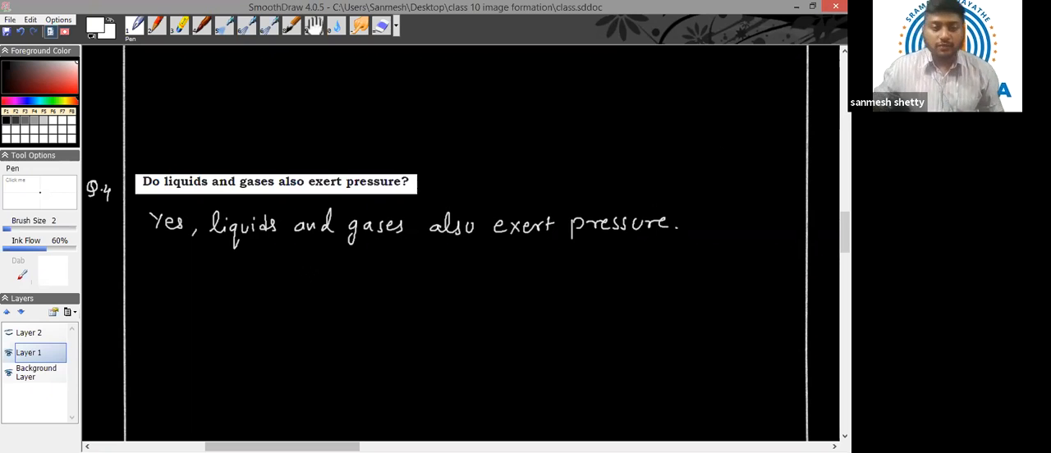
- Draw the diagram branching liquids and gases into Fluids with an arrow to Fluid pressure
drag(204, 296, 238, 283)
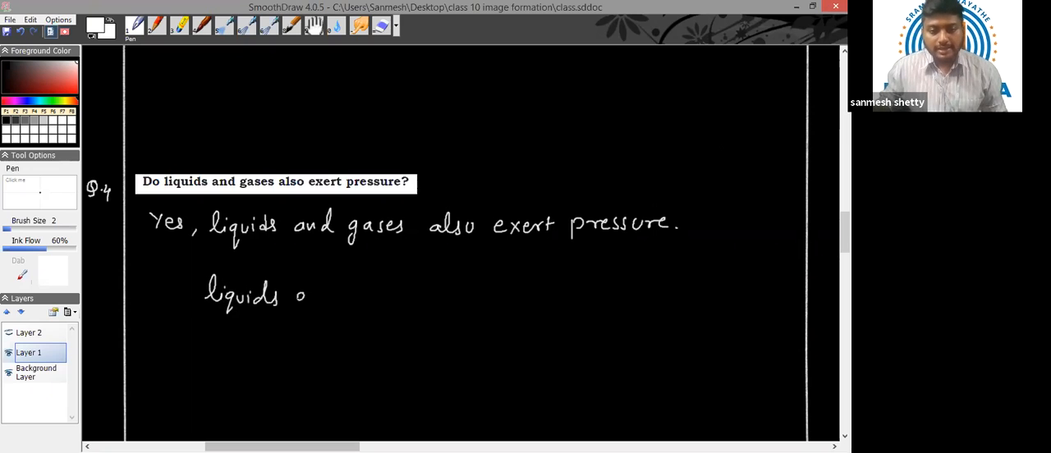
drag(308, 296, 382, 295)
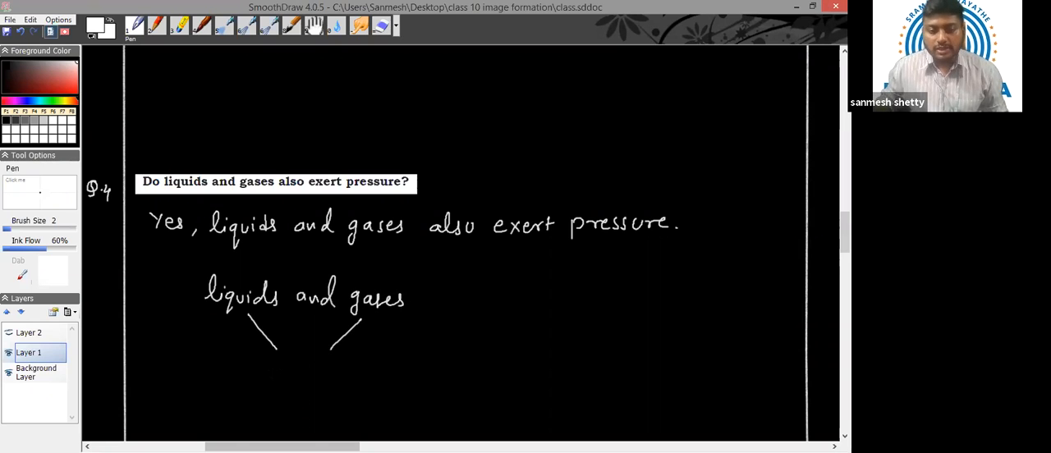
drag(271, 369, 332, 374)
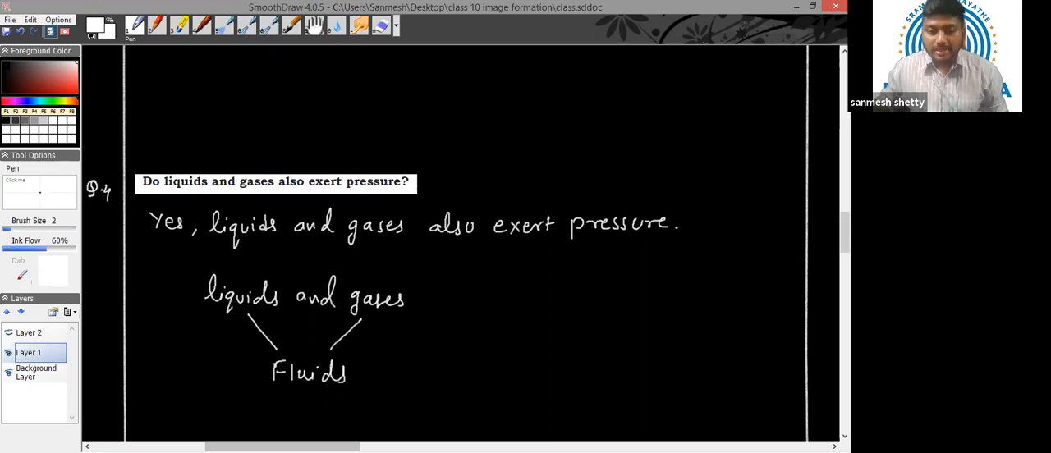
drag(312, 402, 354, 415)
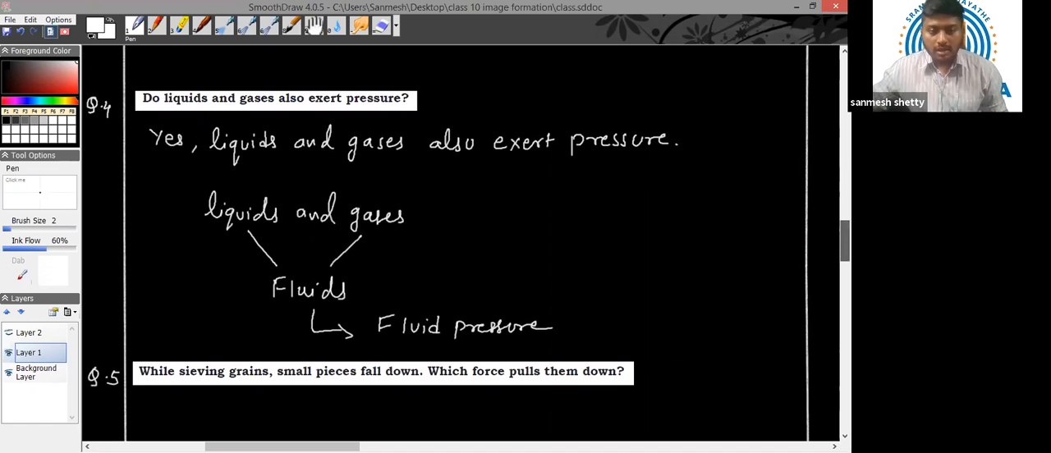
- Handwrite and underline 'Gravitational force' under question 5, then scroll to question 6
scroll(down, 3)
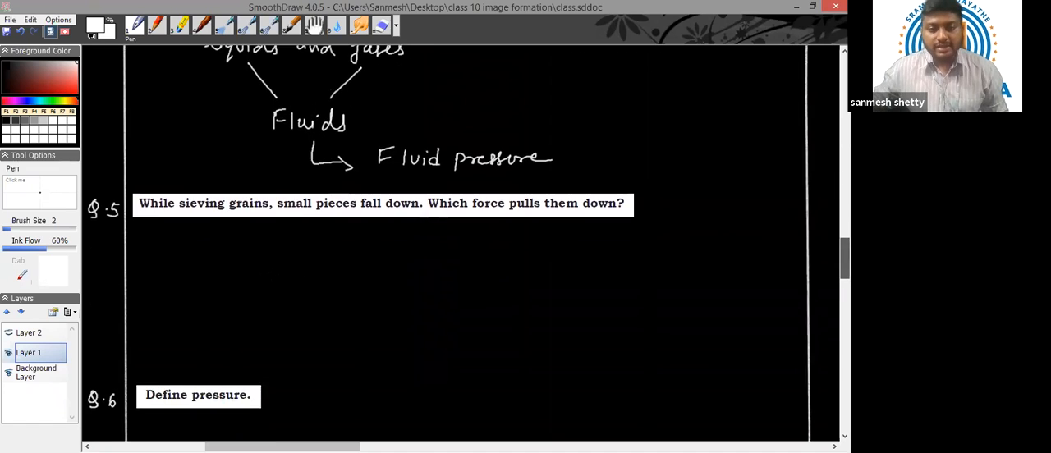
scroll(up, 3)
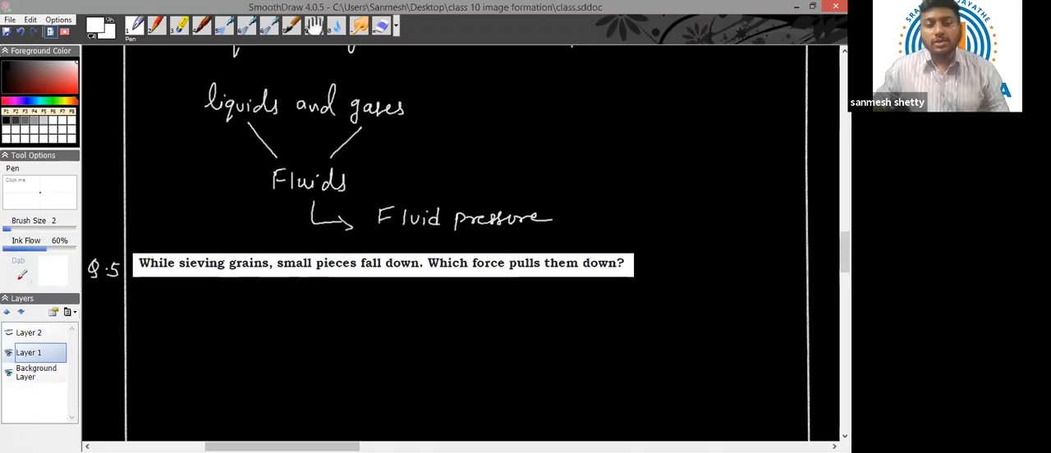
drag(148, 307, 185, 300)
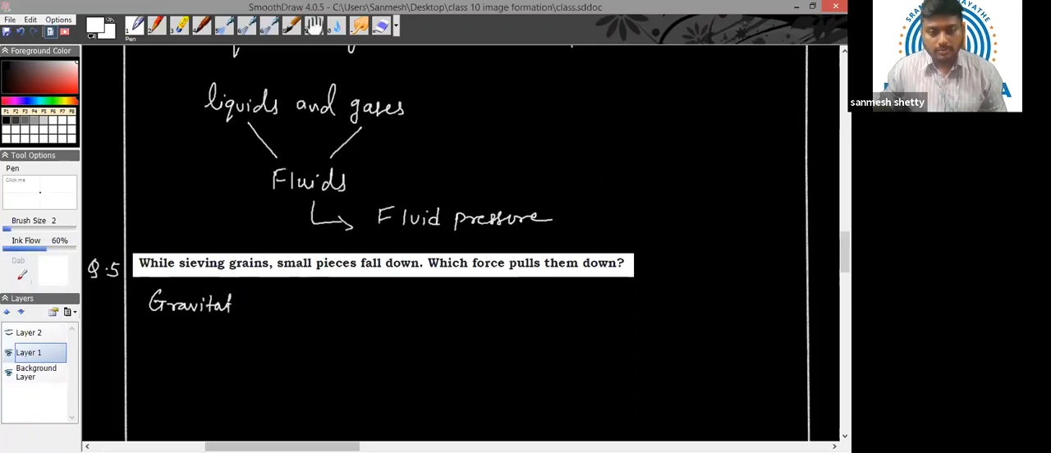
drag(234, 302, 283, 302)
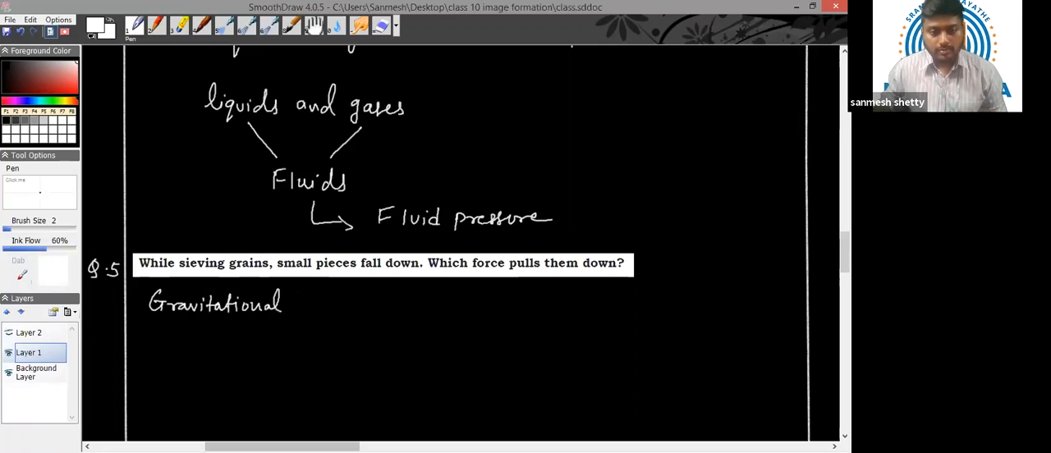
drag(295, 304, 353, 303)
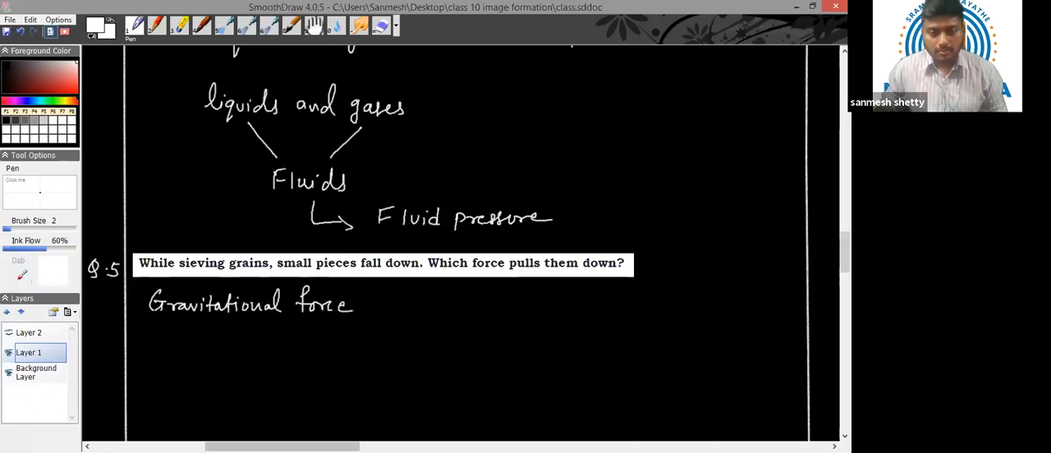
drag(148, 321, 349, 319)
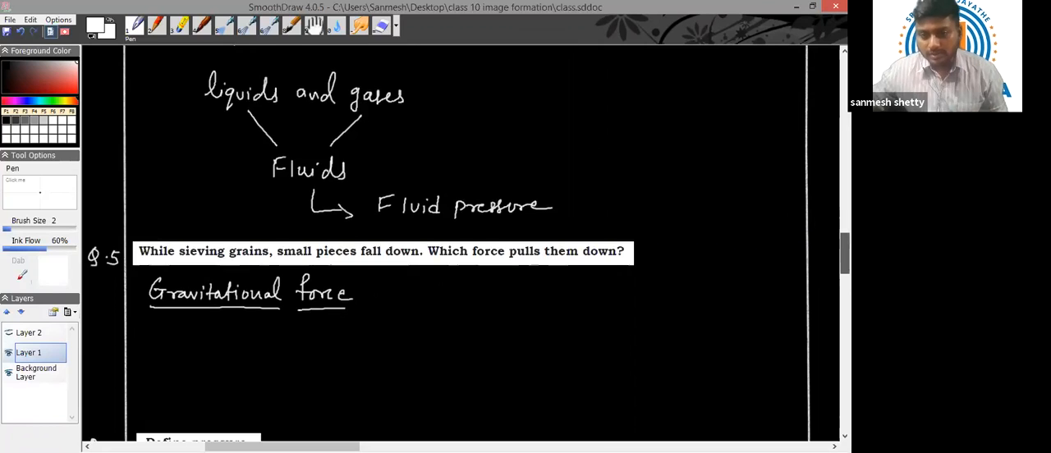
scroll(down, 3)
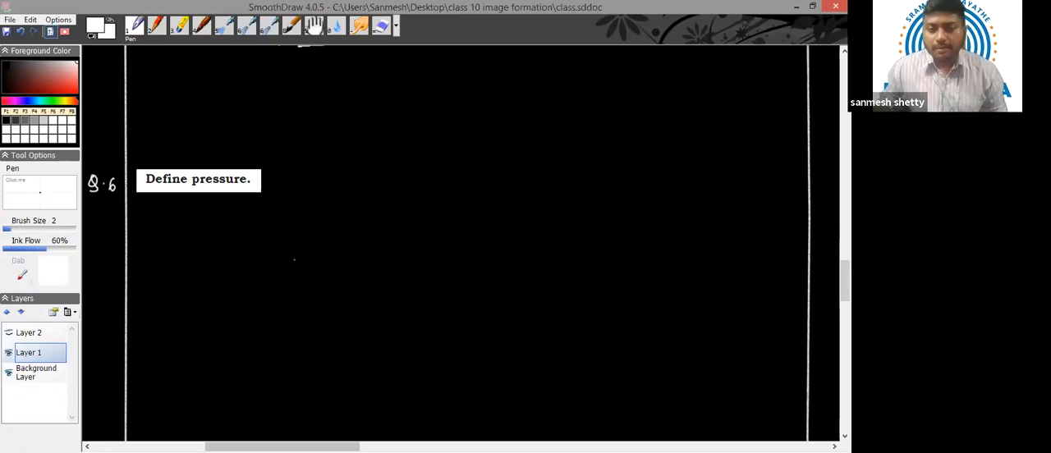
- Sketch a flat surface labelled A with downward force arrows labelled F
drag(270, 296, 368, 267)
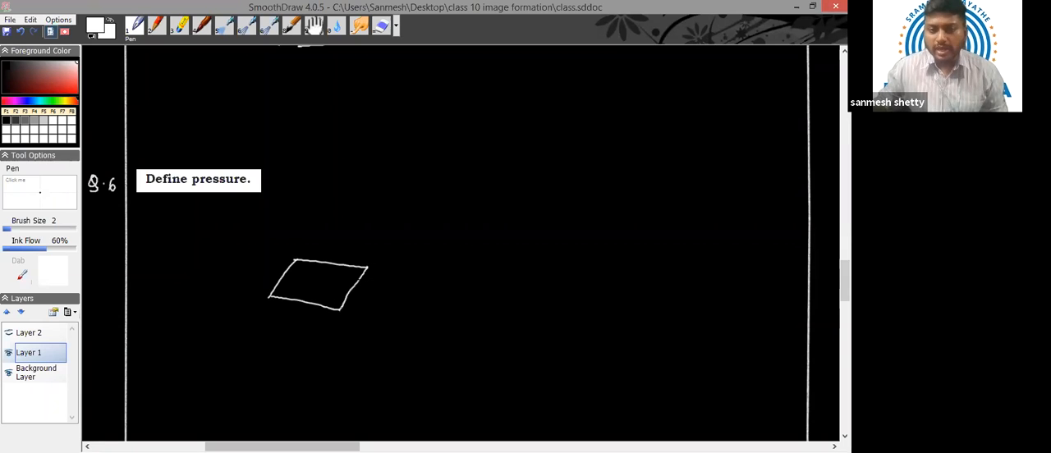
drag(361, 283, 398, 279)
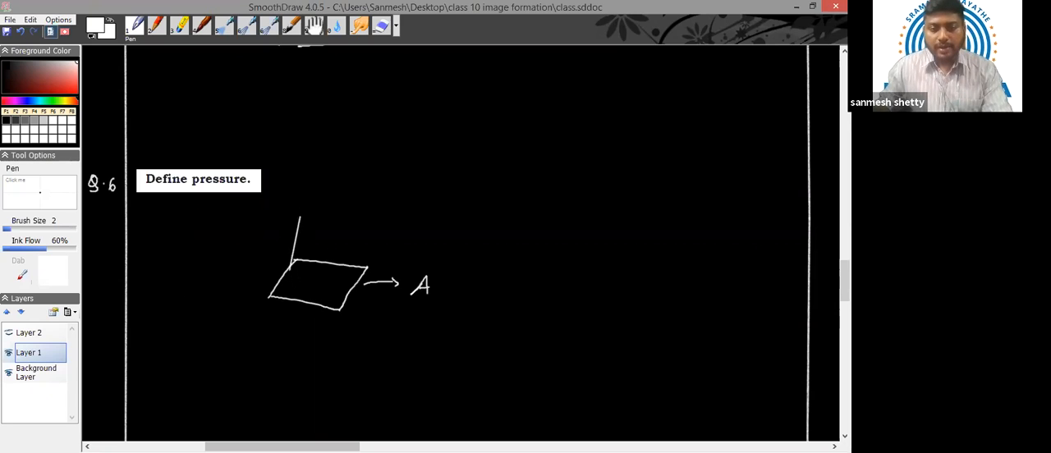
drag(295, 229, 294, 291)
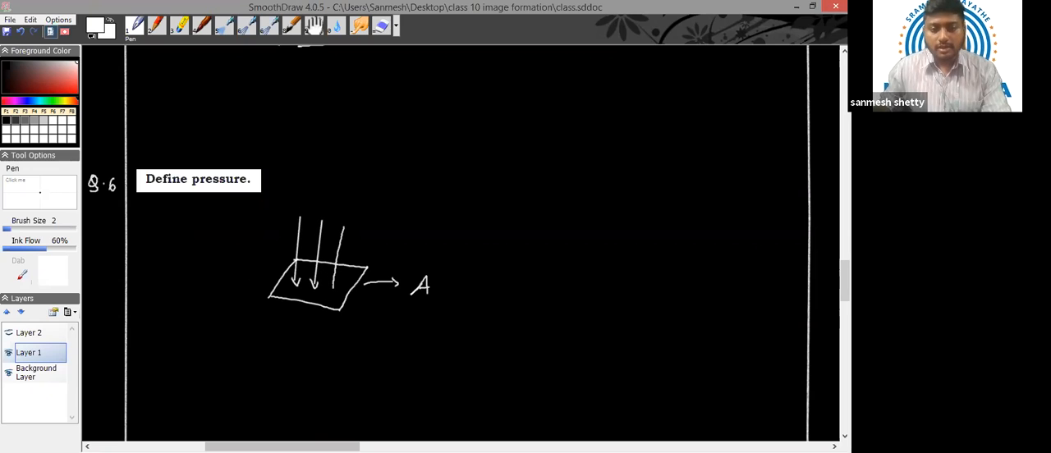
drag(341, 242, 344, 291)
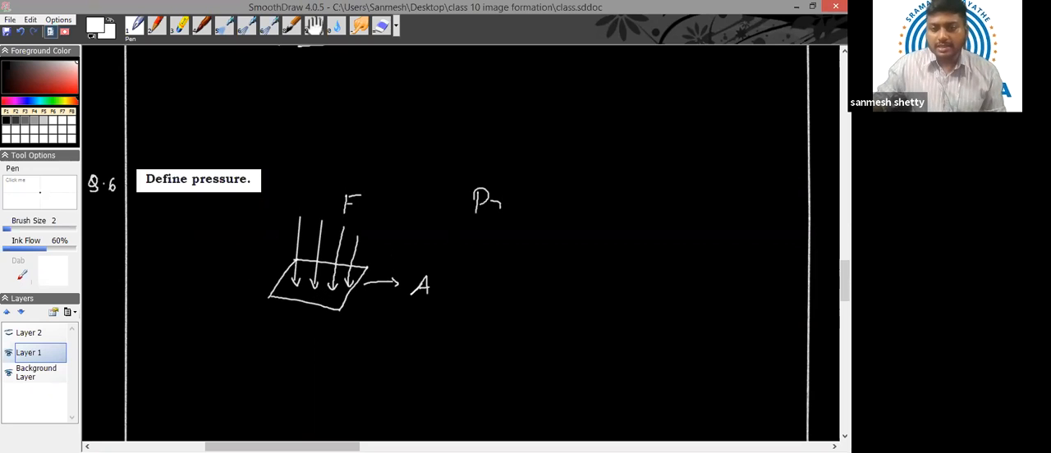
- Write 'Pressure = F/A' beside the sketch and begin the definition below it
drag(492, 201, 575, 205)
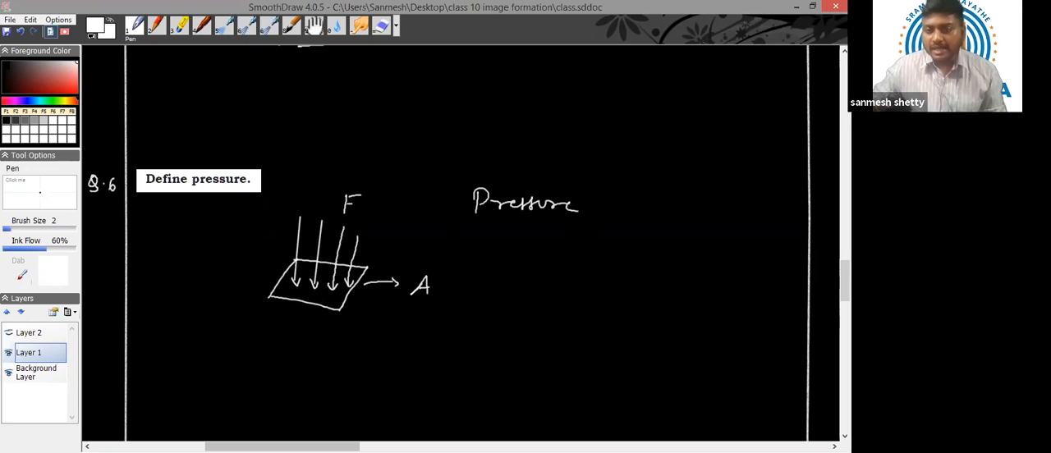
drag(595, 209, 665, 201)
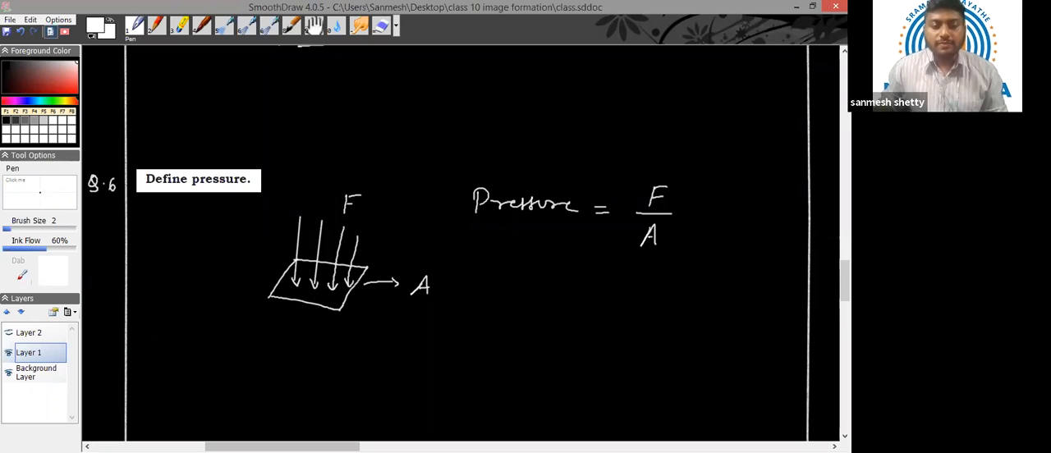
drag(161, 343, 185, 355)
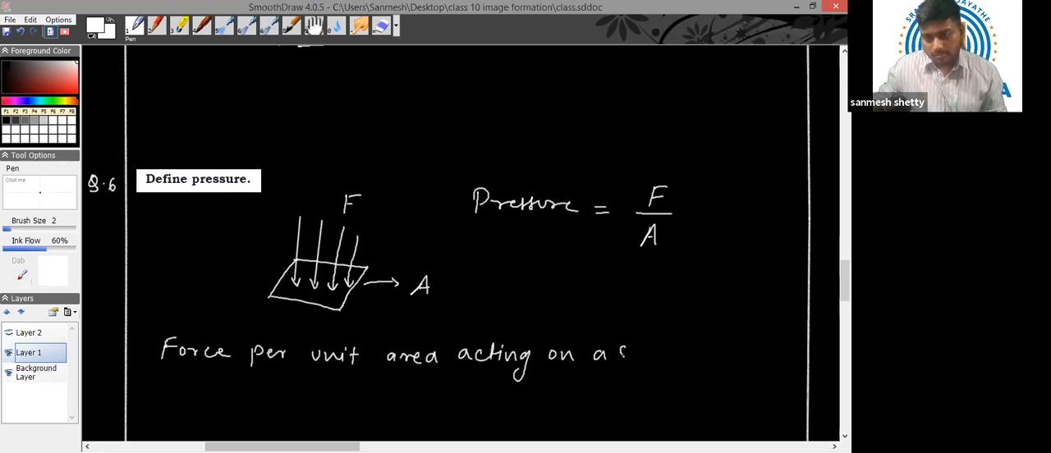
- Finish 'force per unit area on a surface', add '= N/m²', SI unit N/m², and underline the formula
drag(628, 354, 678, 357)
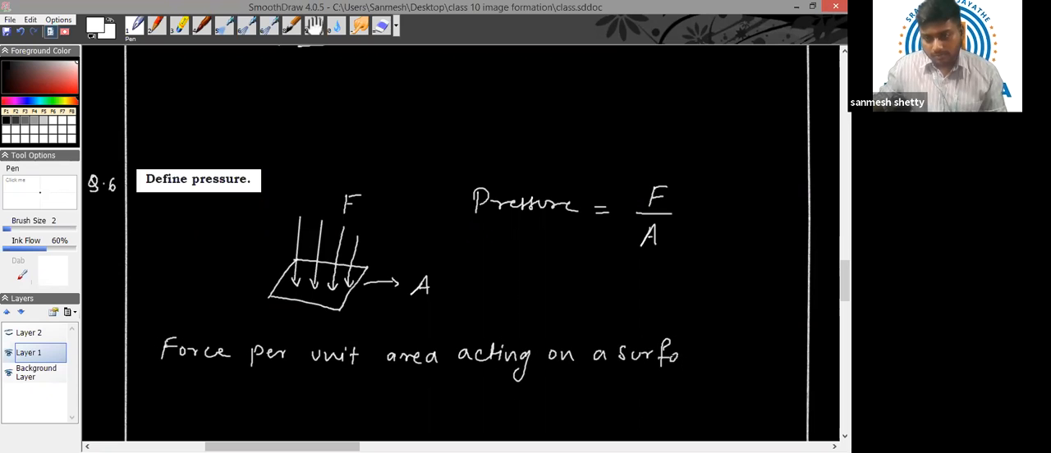
drag(681, 353, 718, 357)
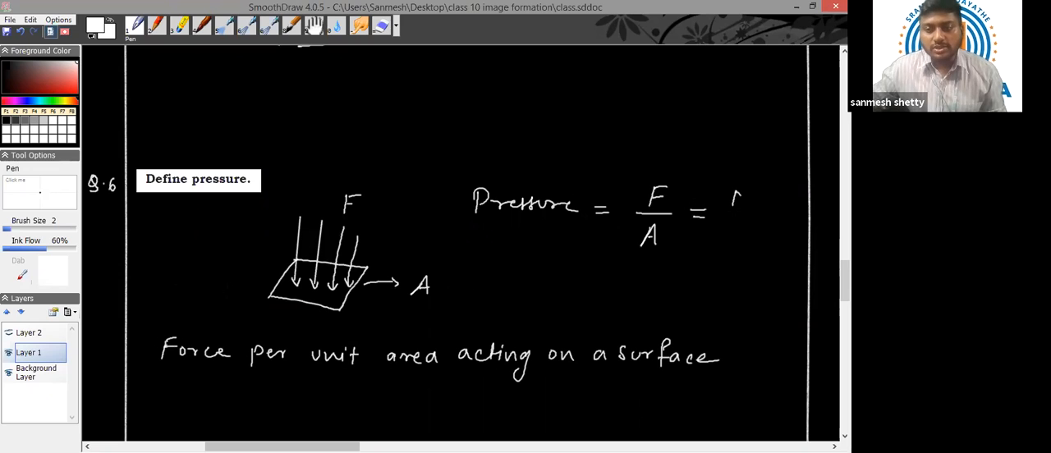
drag(726, 197, 756, 222)
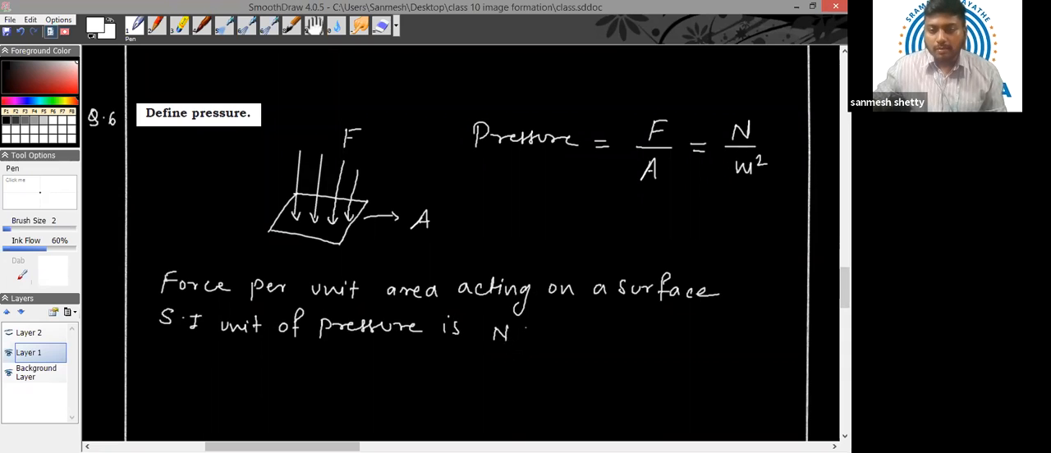
drag(513, 336, 566, 337)
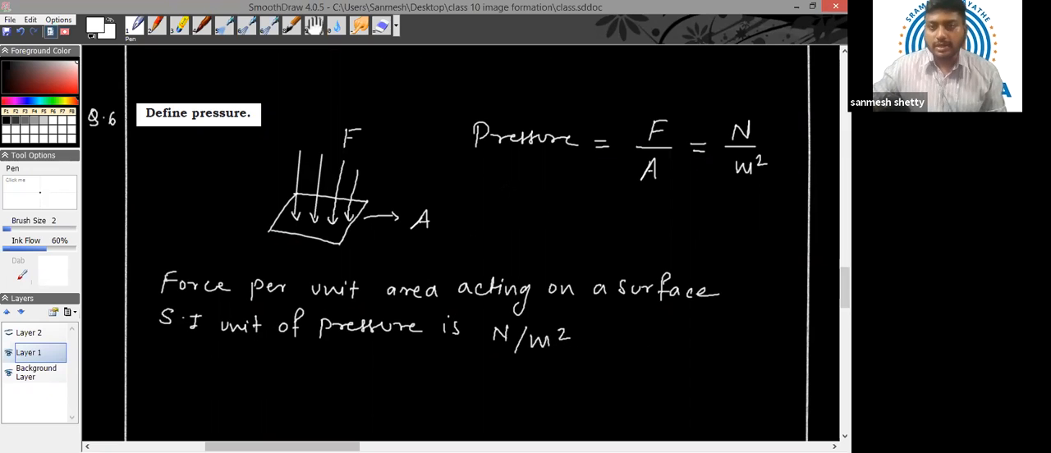
drag(509, 193, 640, 204)
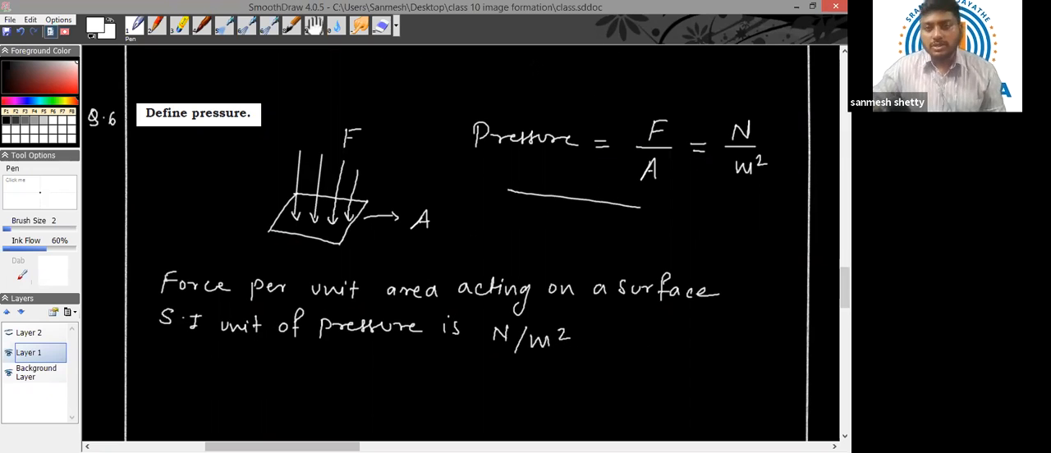